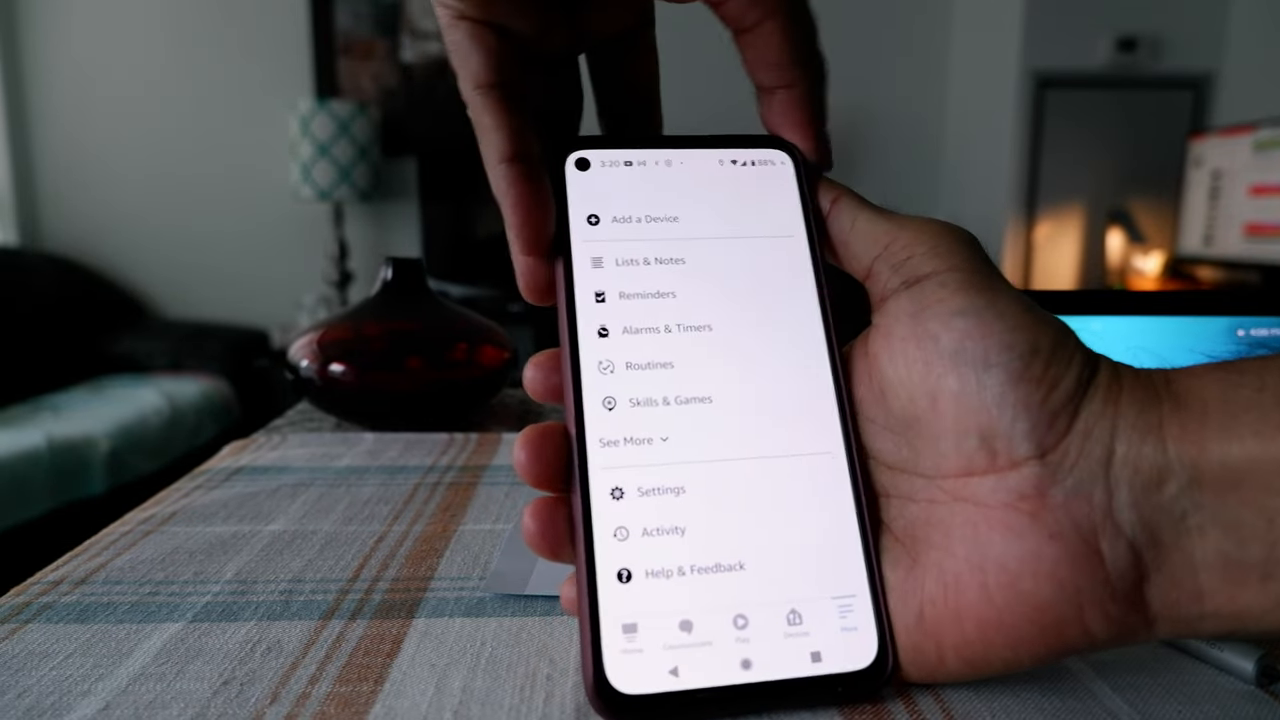
Show the Echo Show 5 alarms list: two 6:15 a.m. weekday alarms and a 7:00 a.m. alarm
left_click(670, 328)
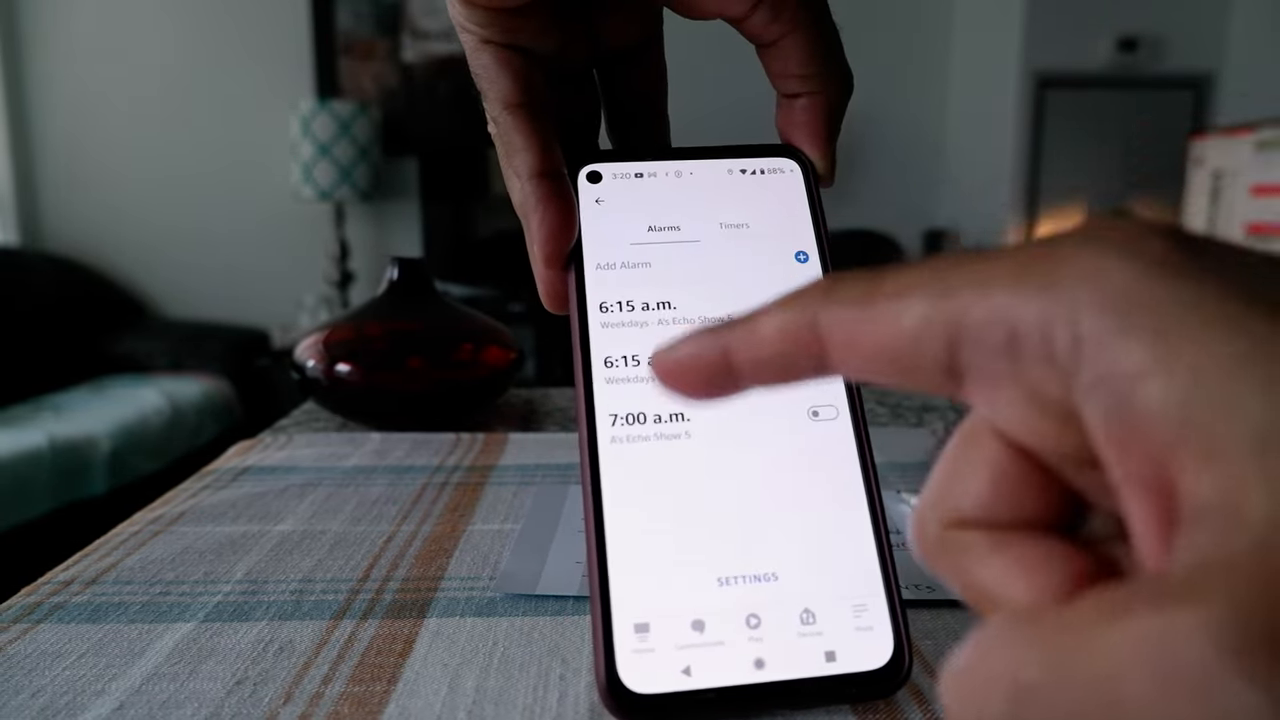